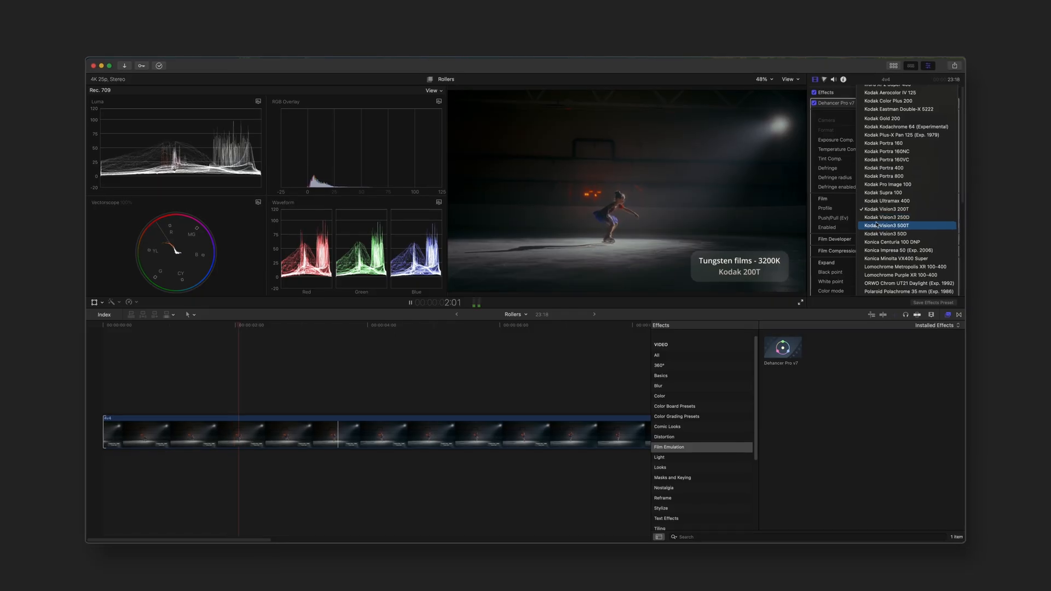
# - Choose Kodak Vision3 500T as the Dehancer Pro film profile on the skating clip
pyautogui.click(887, 225)
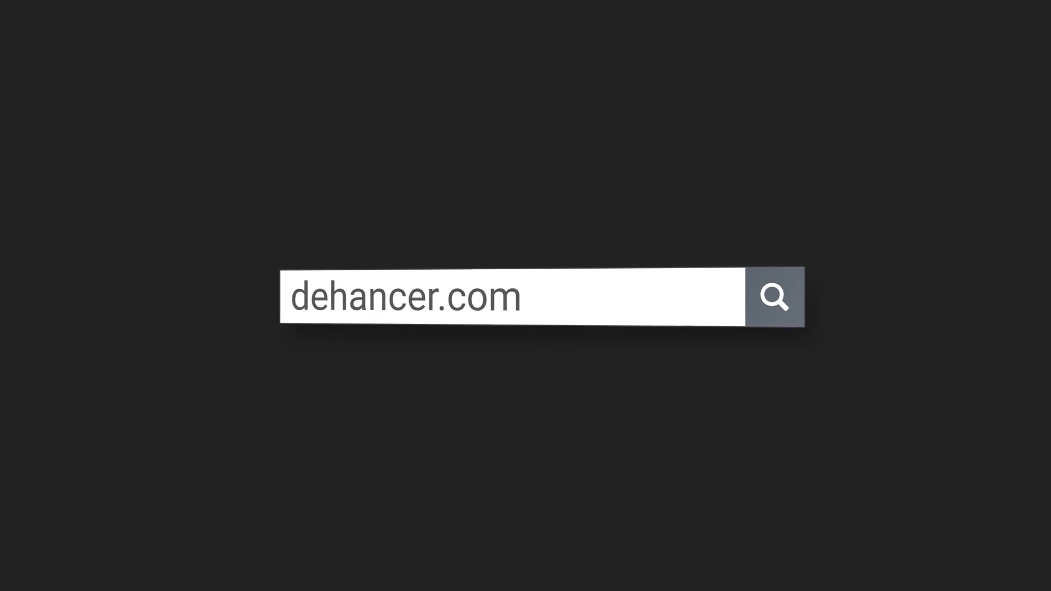
# - On dehancer.com, go to Products > Final Cut Pro plugins and download Dehancer Pro
pyautogui.click(774, 296)
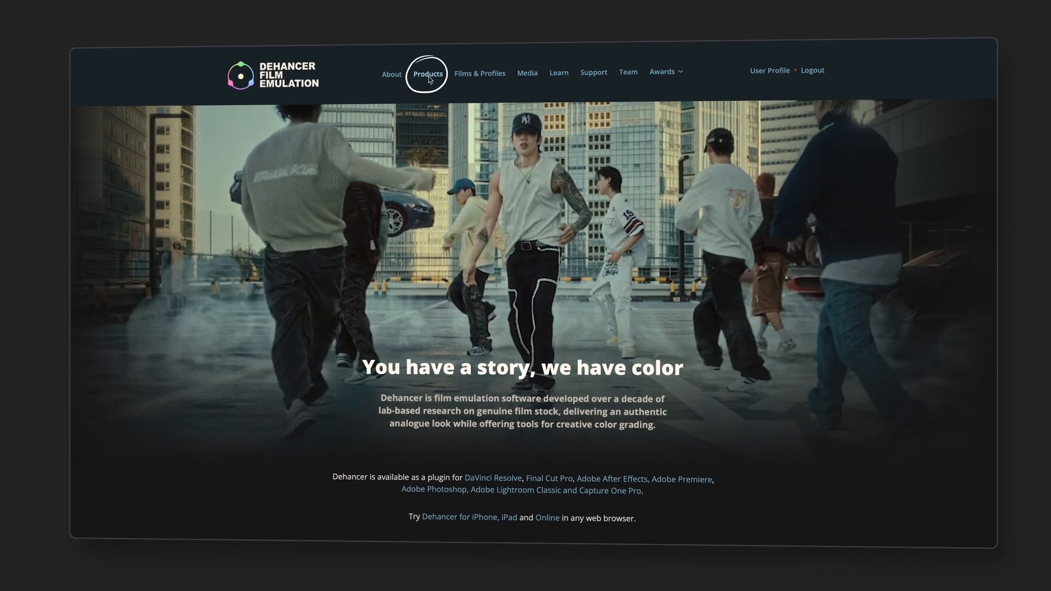
pyautogui.click(427, 73)
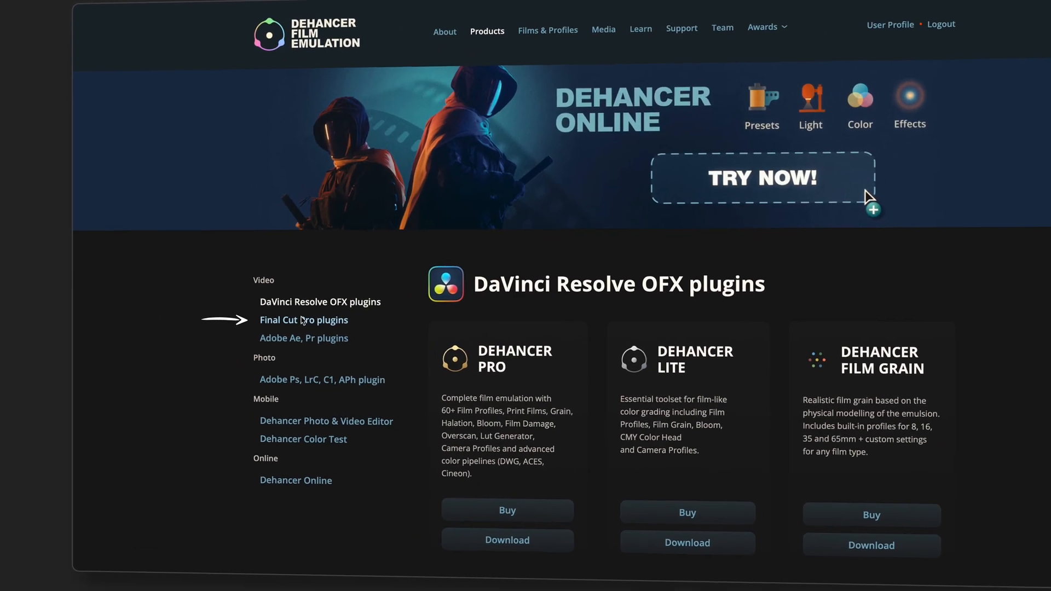
pyautogui.click(304, 320)
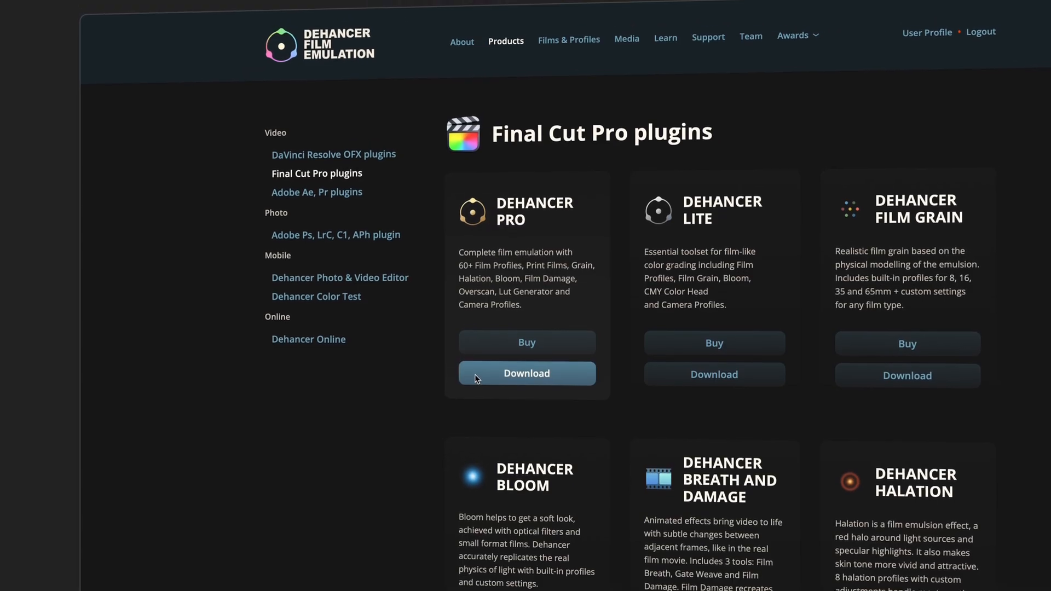
pyautogui.click(526, 373)
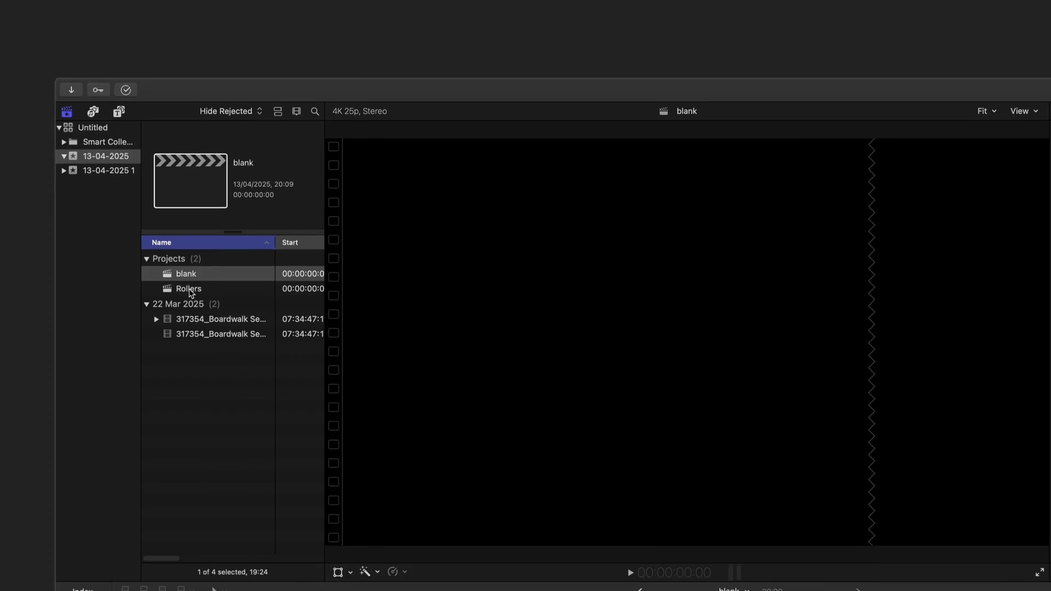
# - Open the Rollers project and show the Film Emulation effects category
pyautogui.click(190, 289)
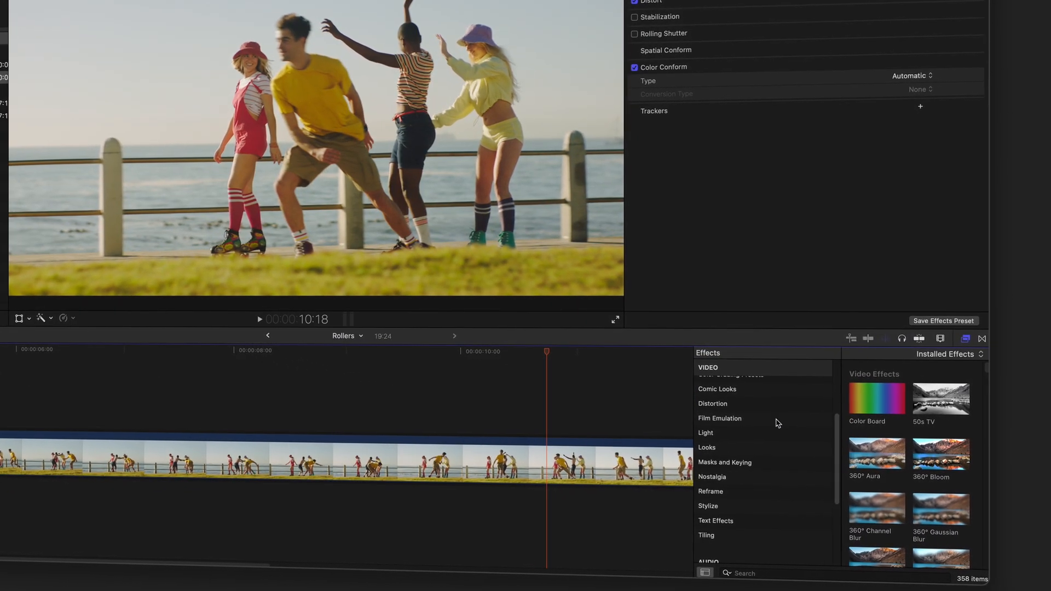
pyautogui.click(720, 418)
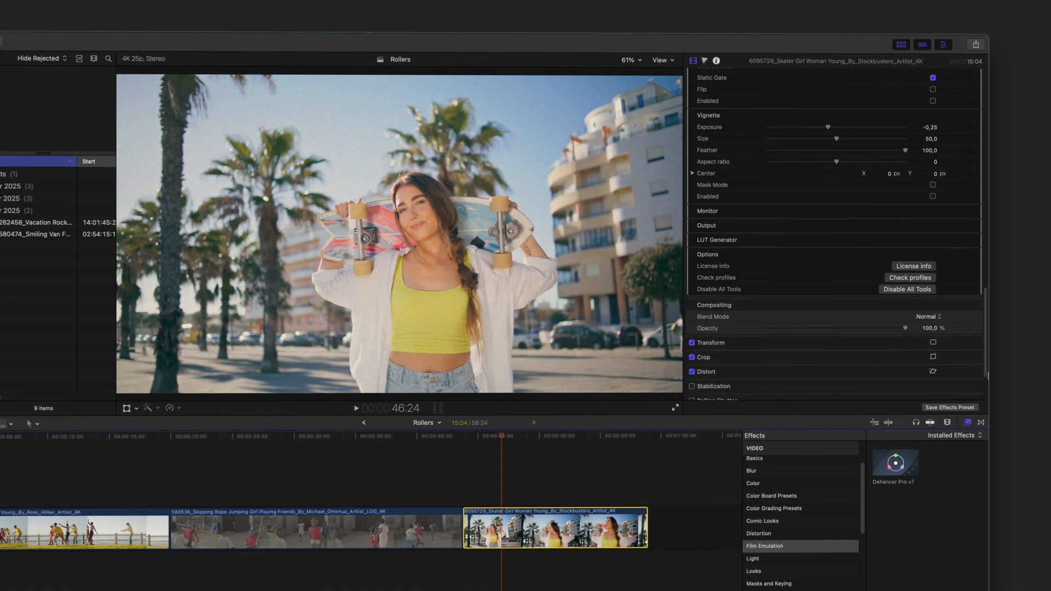
# - Run Check profiles in Dehancer Pro's inspector and dismiss the finished progress window
pyautogui.click(910, 275)
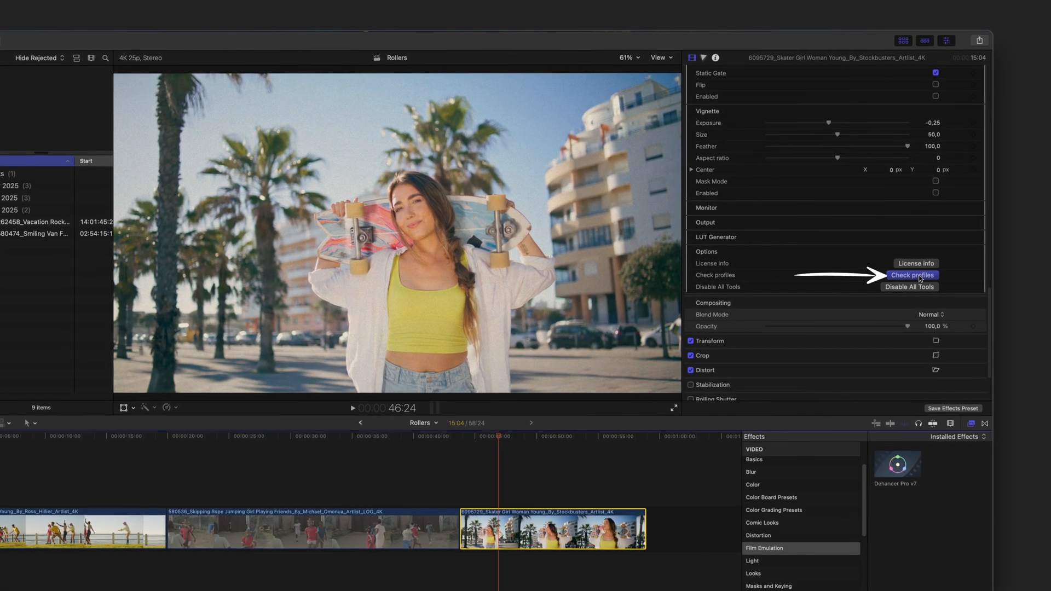
pyautogui.click(914, 275)
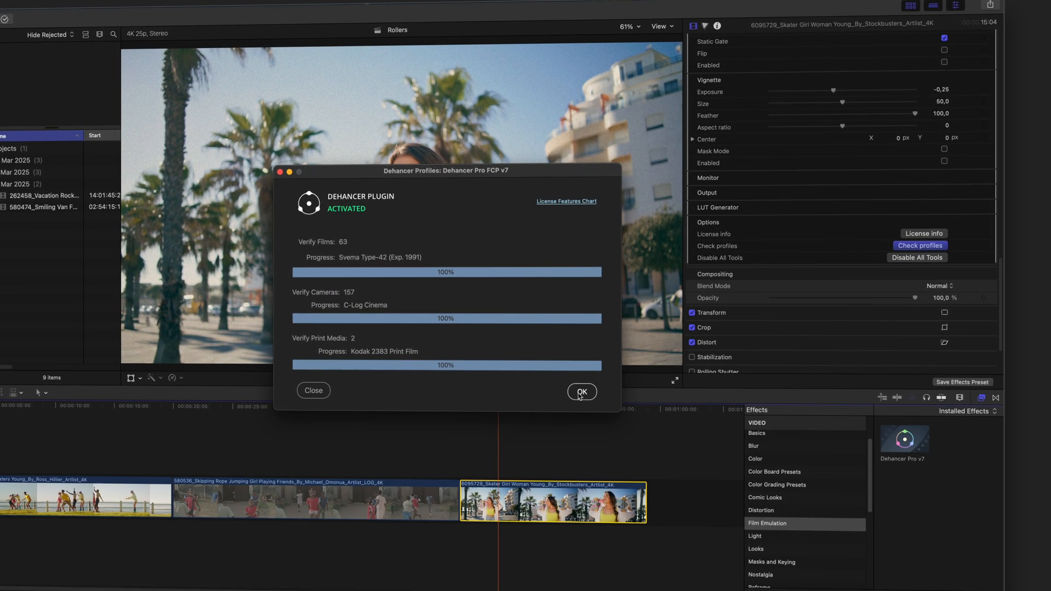
pyautogui.click(580, 392)
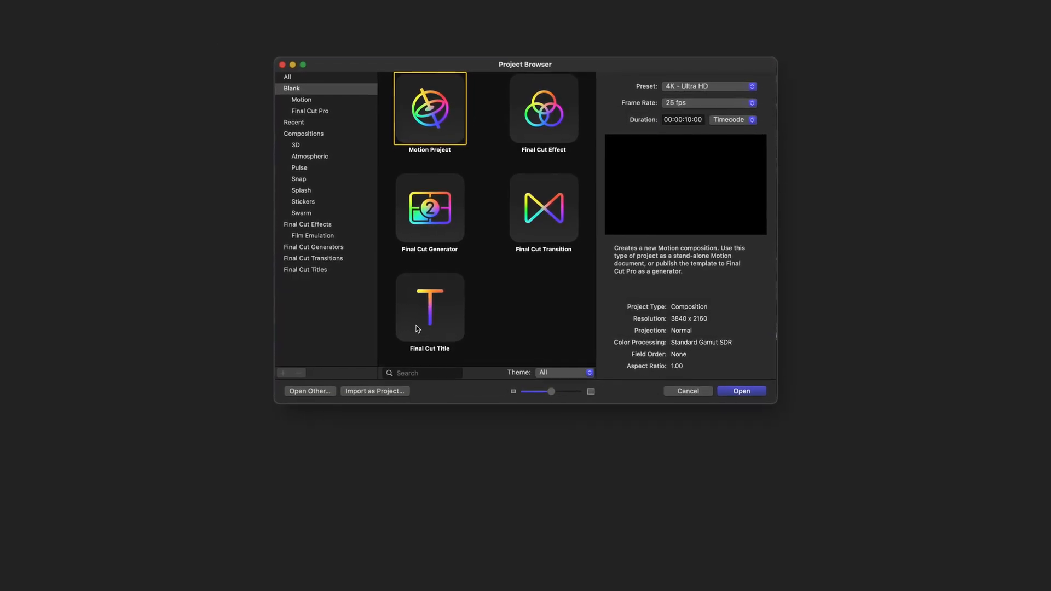
# - Build an empty Final Cut title and publish it as 'Adjustment layer' in the Custom category
pyautogui.click(741, 391)
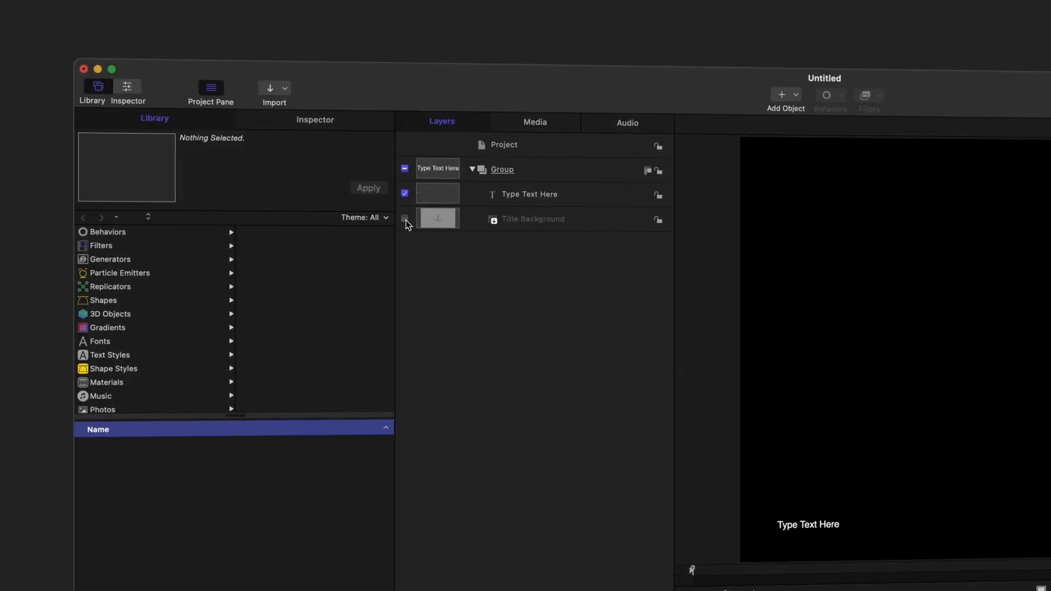
pyautogui.click(530, 194)
pyautogui.write('Adju')
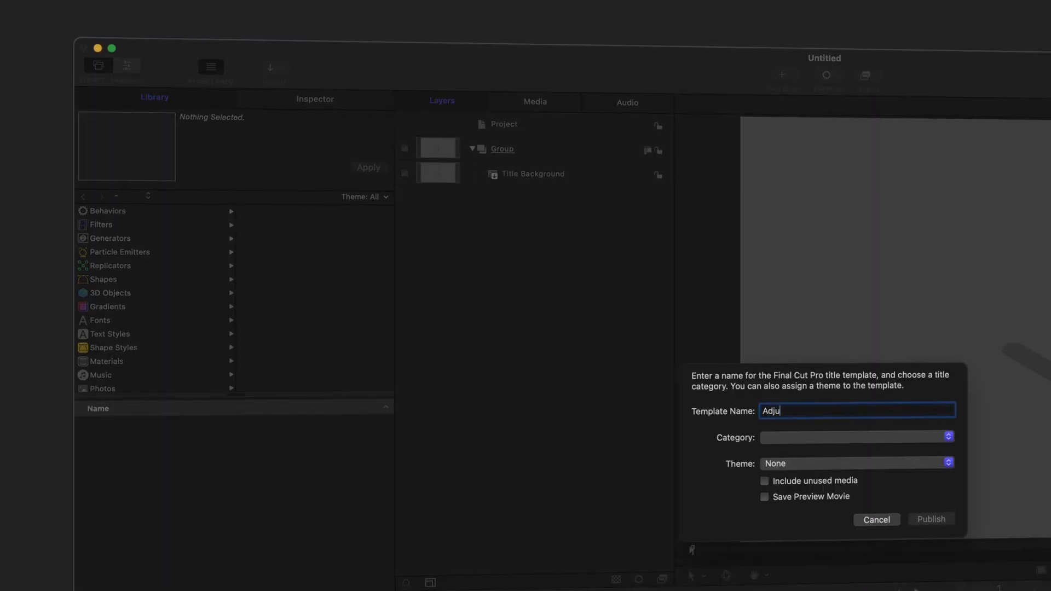
pyautogui.click(855, 437)
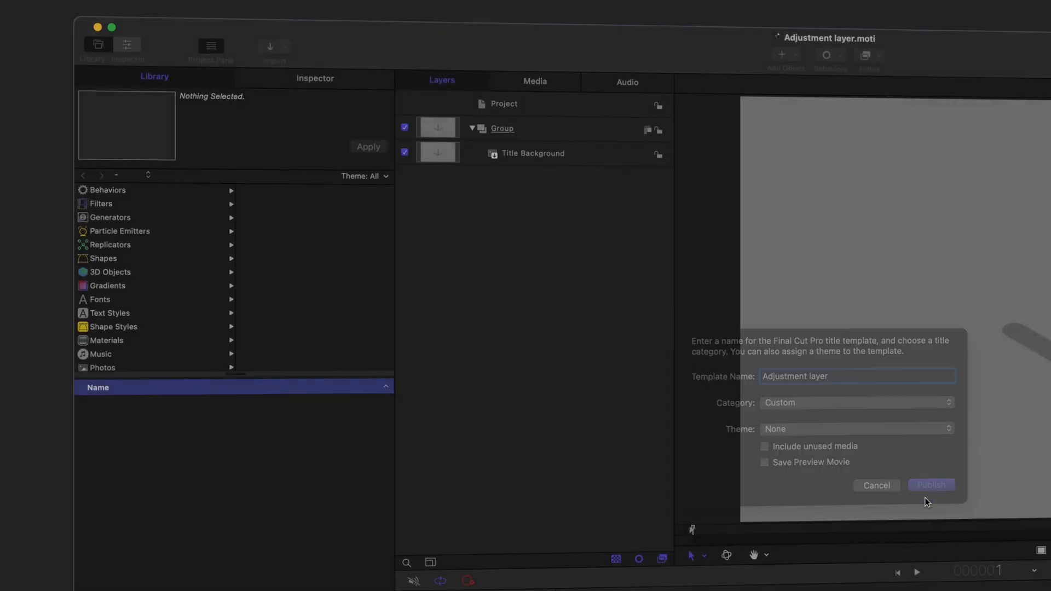
pyautogui.click(930, 485)
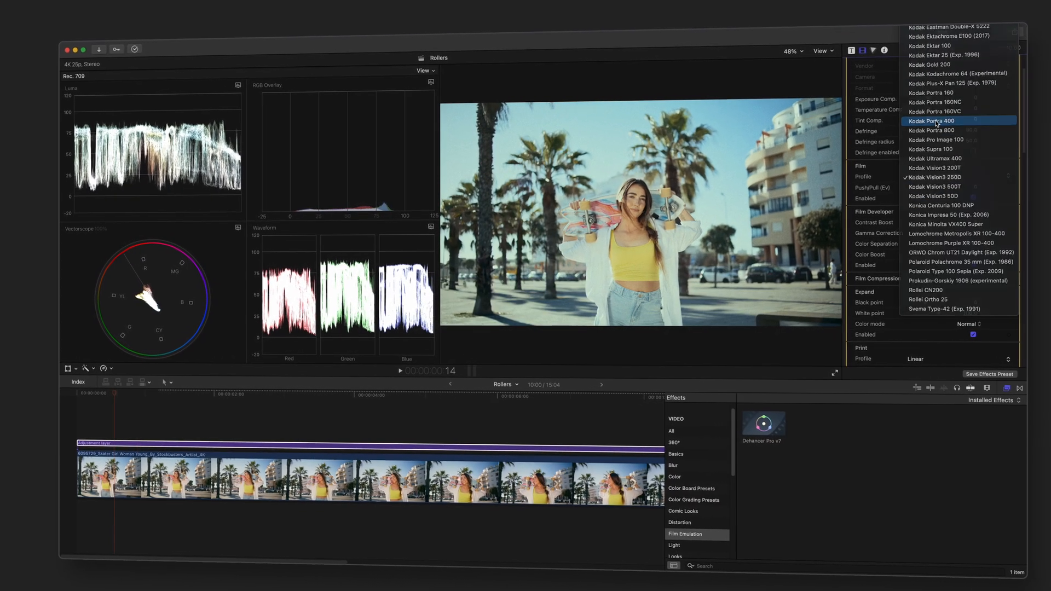
# - Choose Kodak Portra 400 as the adjustment layer's Dehancer film profile
pyautogui.click(935, 122)
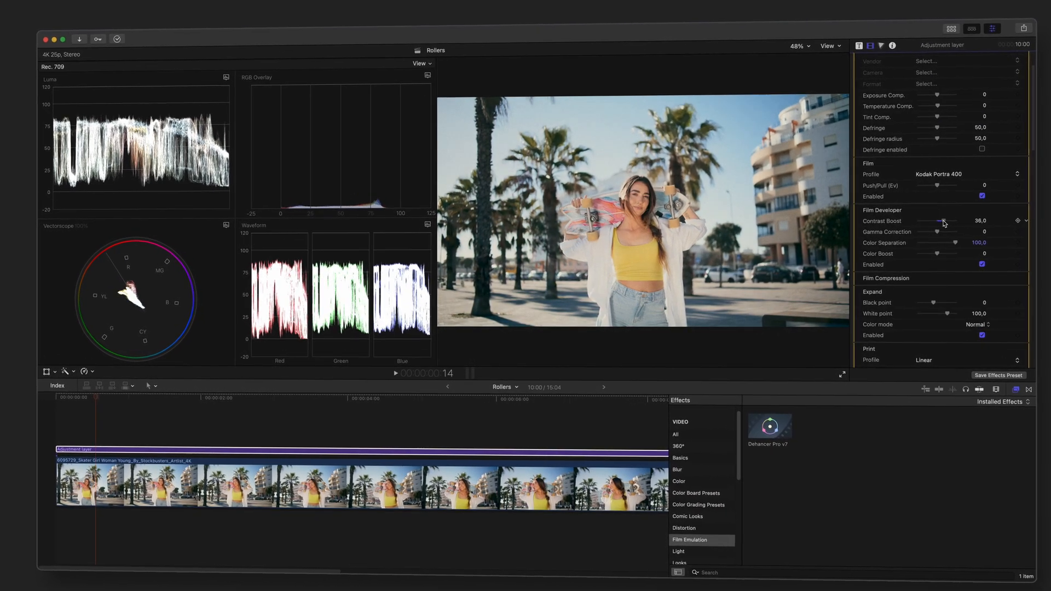